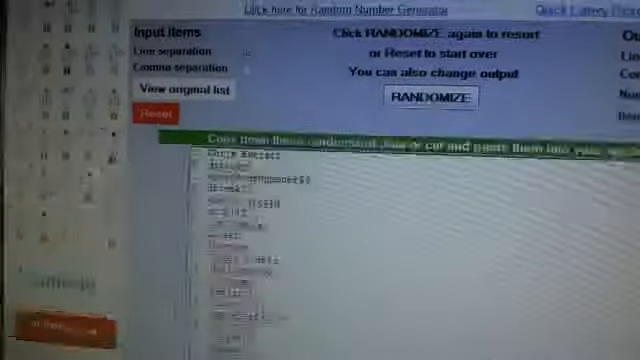
# Step: Randomize the names again so a new name is first for the next prize
pyautogui.click(429, 94)
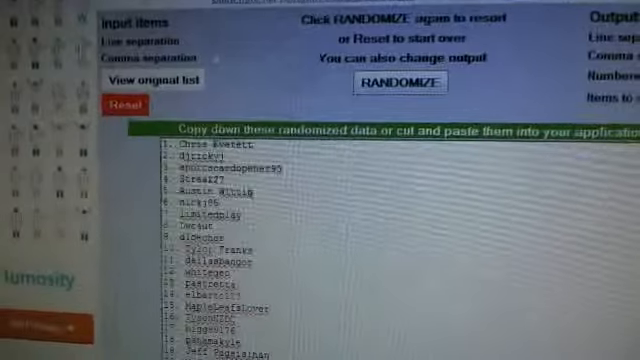
pyautogui.click(413, 88)
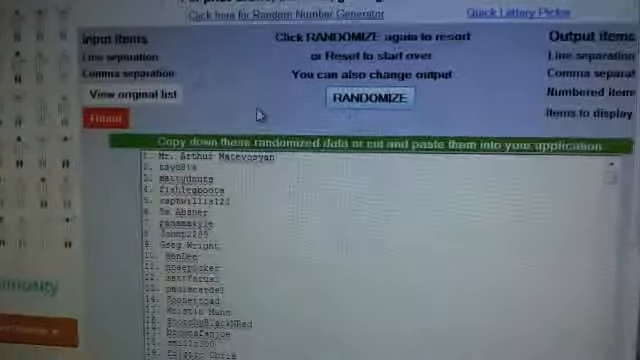
# Step: Randomize the name list two more times, giving a new order with a different winner first
pyautogui.click(370, 105)
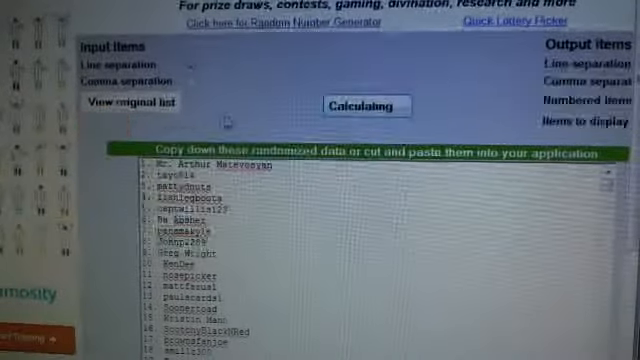
pyautogui.click(367, 105)
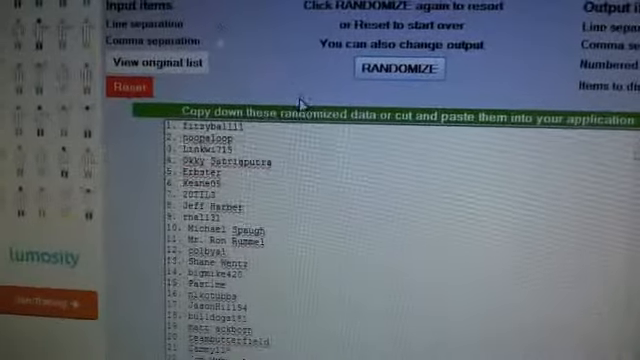
pyautogui.click(399, 68)
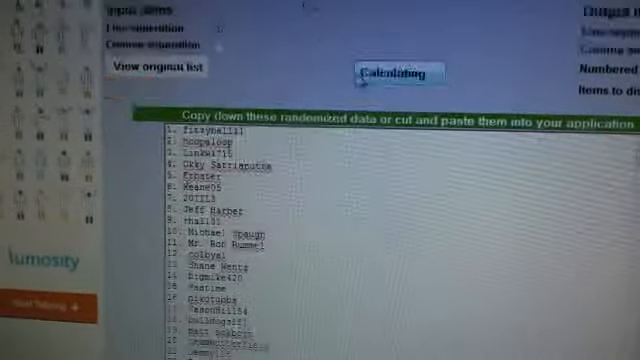
pyautogui.click(400, 77)
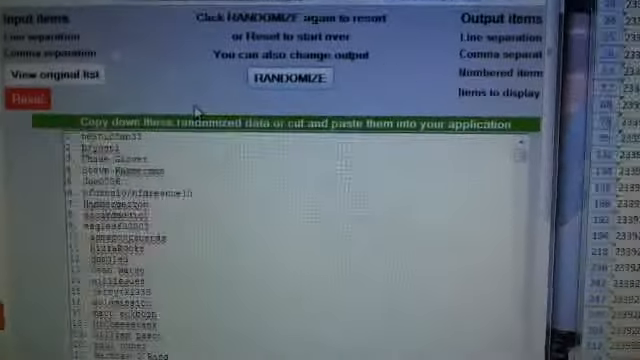
# Step: Randomize the names once more and read the new first name as the winner
pyautogui.click(288, 76)
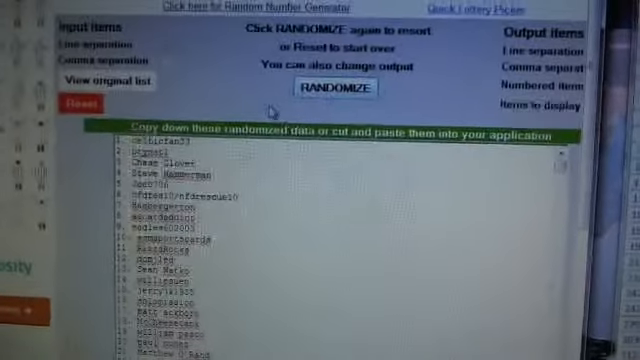
pyautogui.click(334, 87)
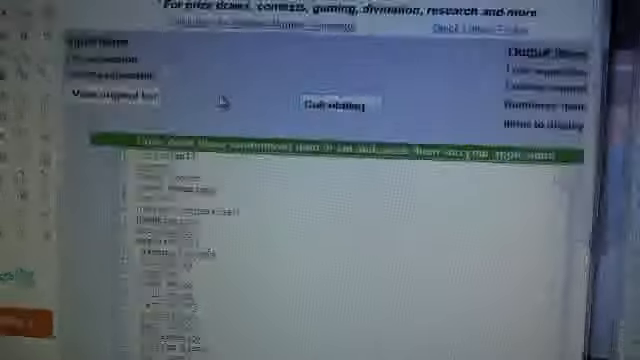
pyautogui.click(328, 98)
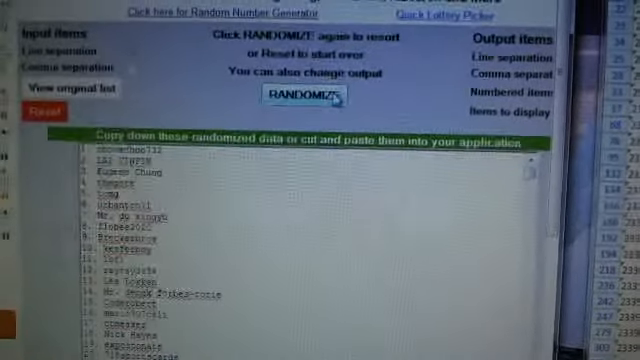
# Step: Randomize the list for a new top name, then start a further shuffle that is now Calculating
pyautogui.click(308, 93)
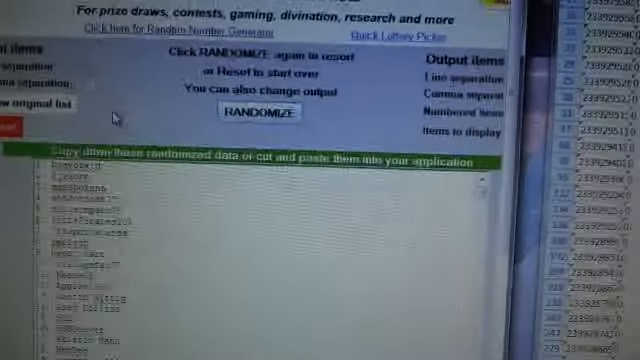
pyautogui.click(273, 111)
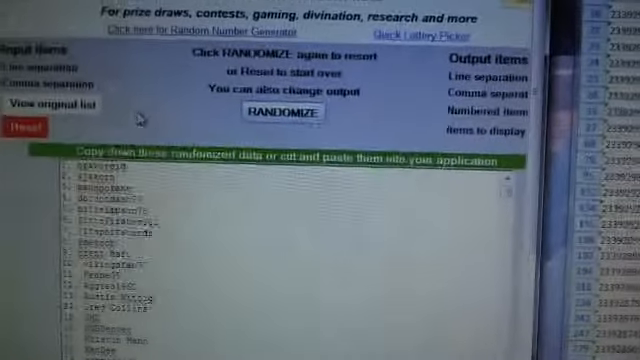
pyautogui.click(285, 113)
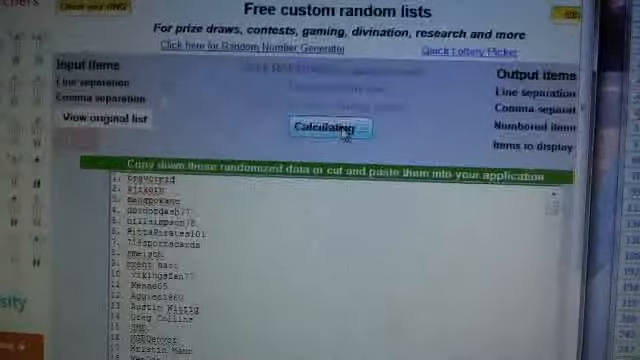